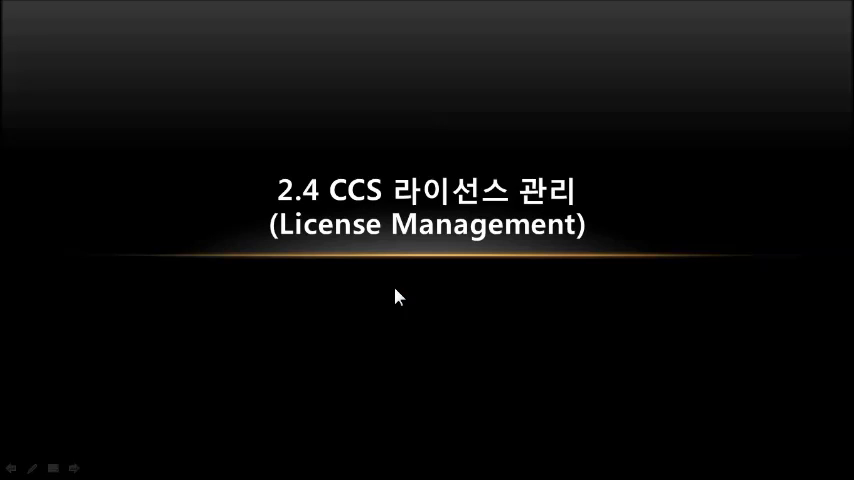
pyautogui.moveTo(380, 291)
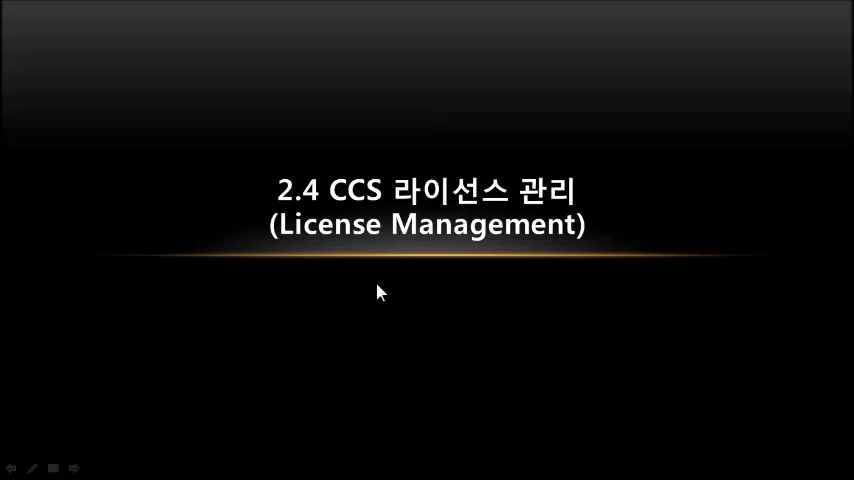
pyautogui.moveTo(490, 218)
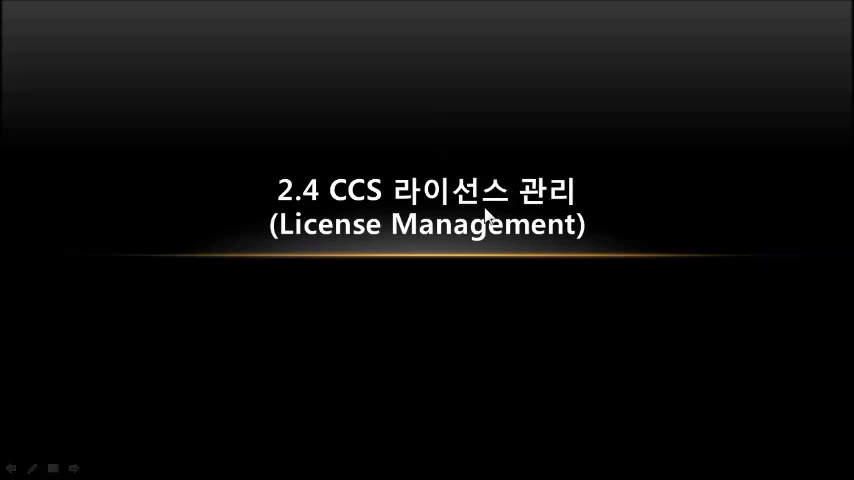
pyautogui.moveTo(519, 213)
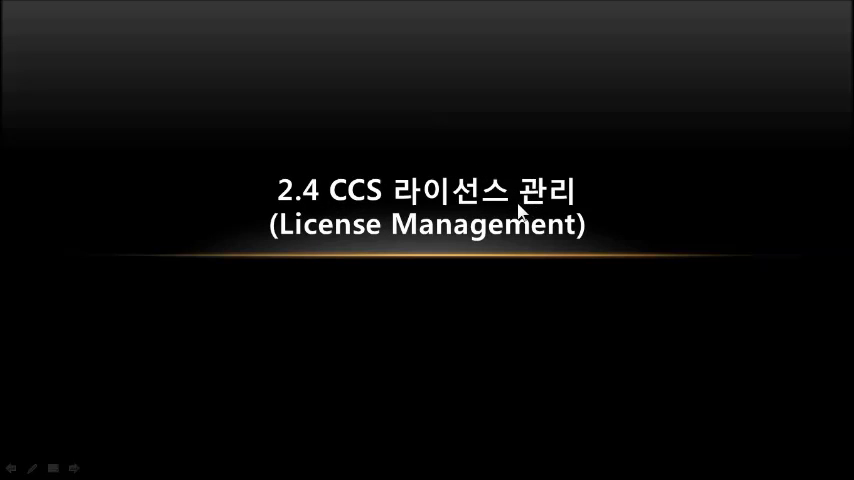
pyautogui.moveTo(415, 217)
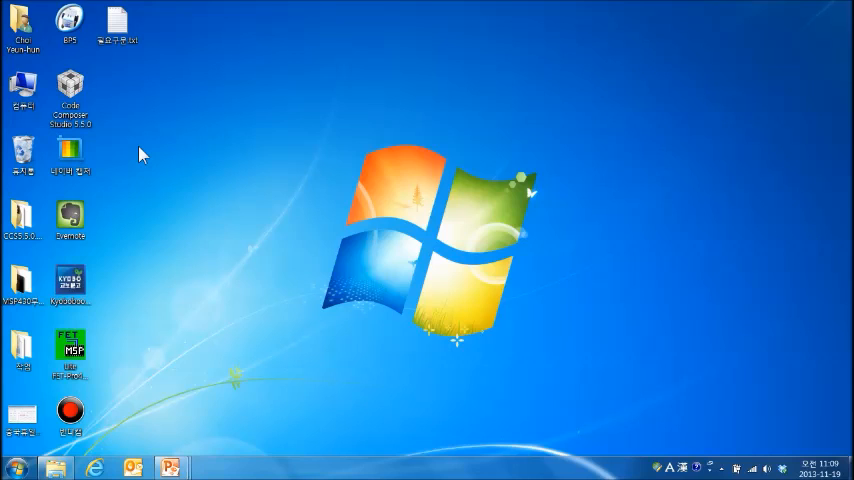
# Step: Launch Code Composer Studio 5.5.0 and accept the suggested default workspace
pyautogui.click(69, 100)
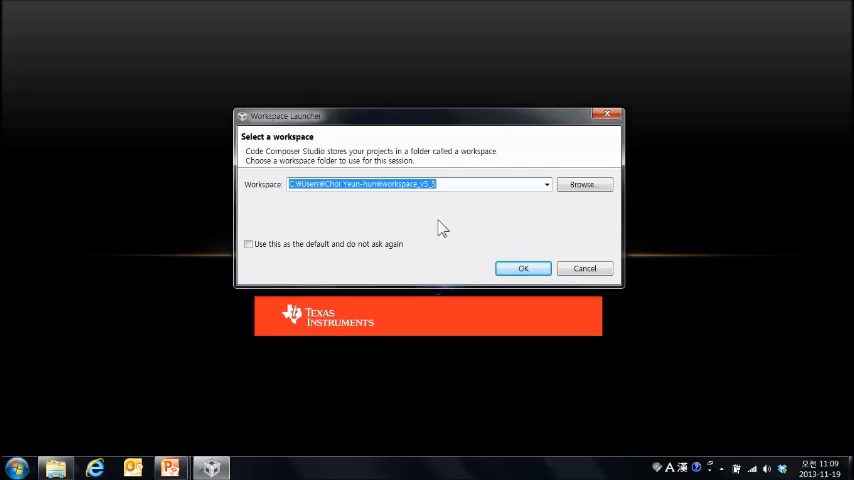
pyautogui.moveTo(453, 205)
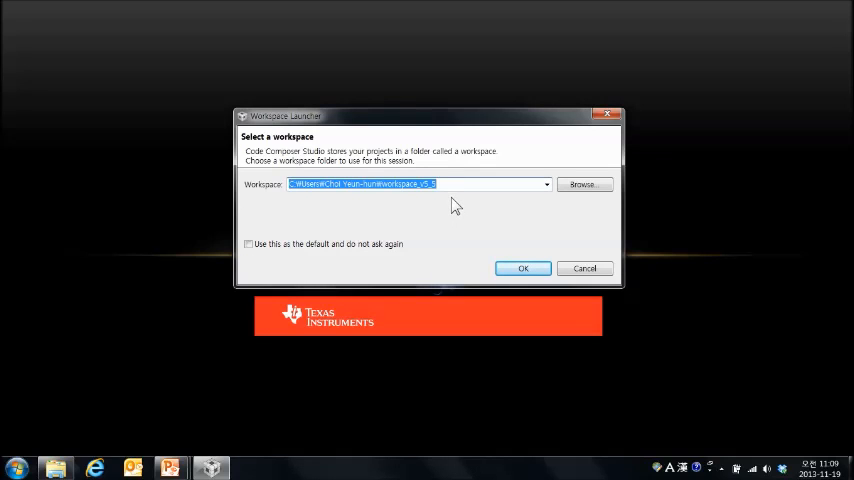
pyautogui.moveTo(452, 218)
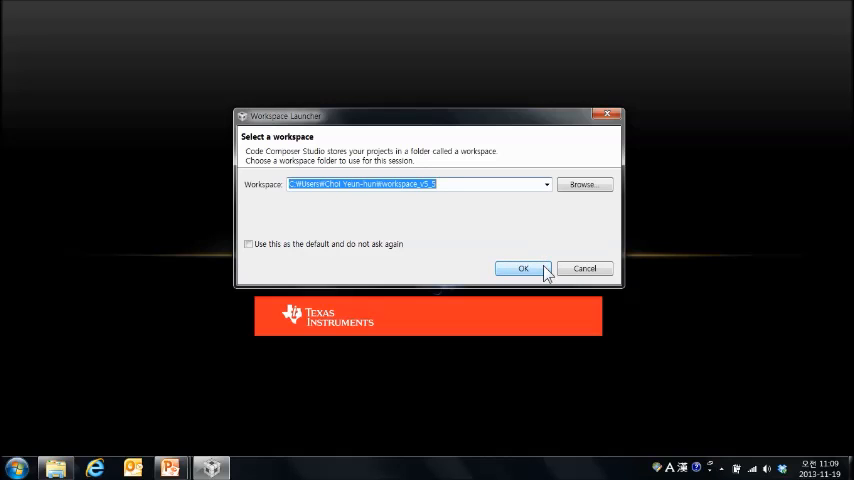
pyautogui.click(522, 268)
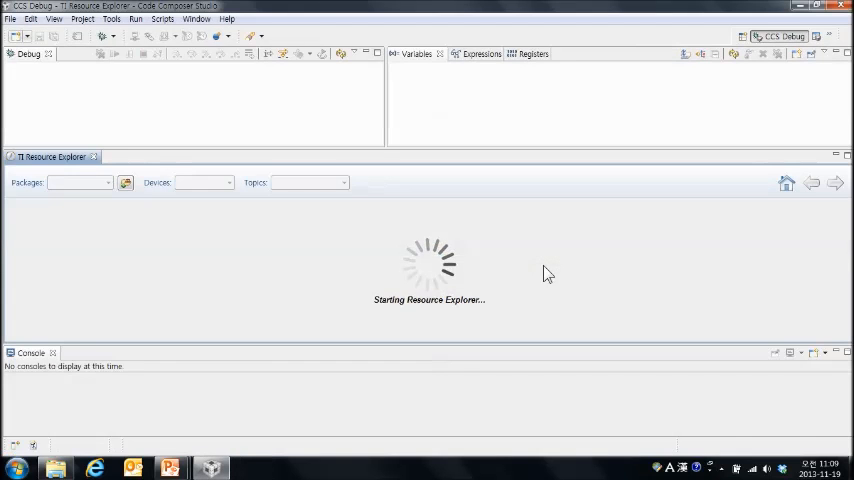
pyautogui.moveTo(415, 270)
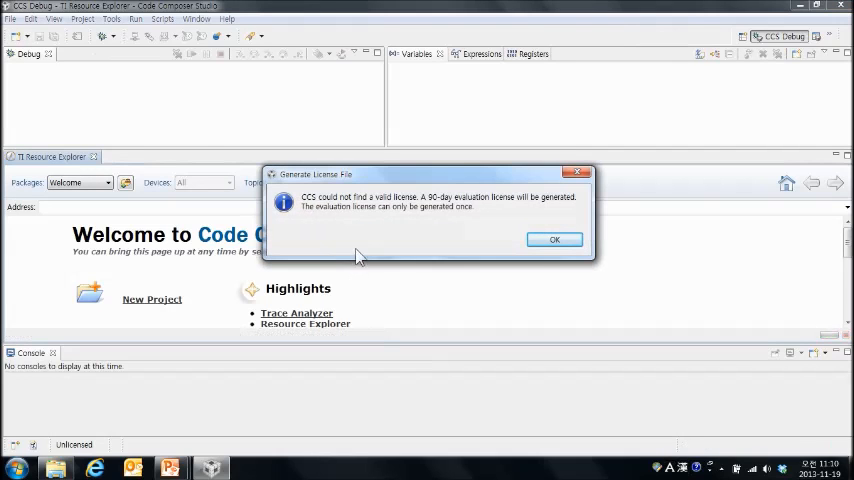
pyautogui.moveTo(369, 238)
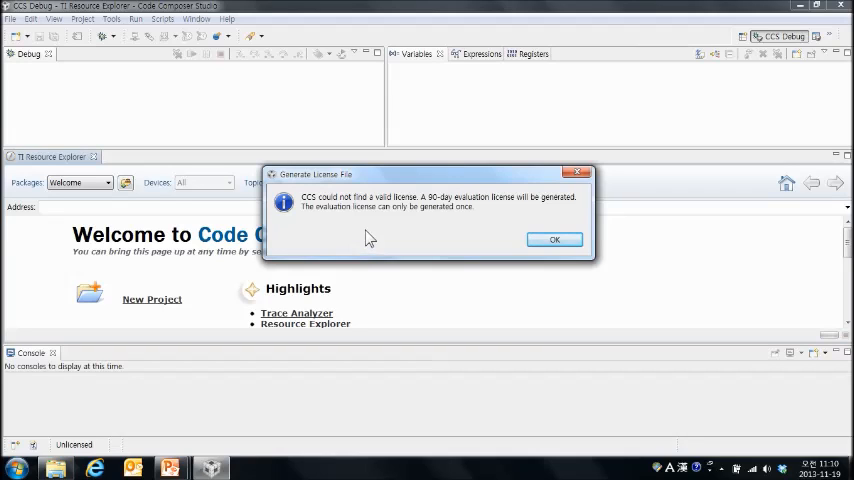
pyautogui.moveTo(400, 175)
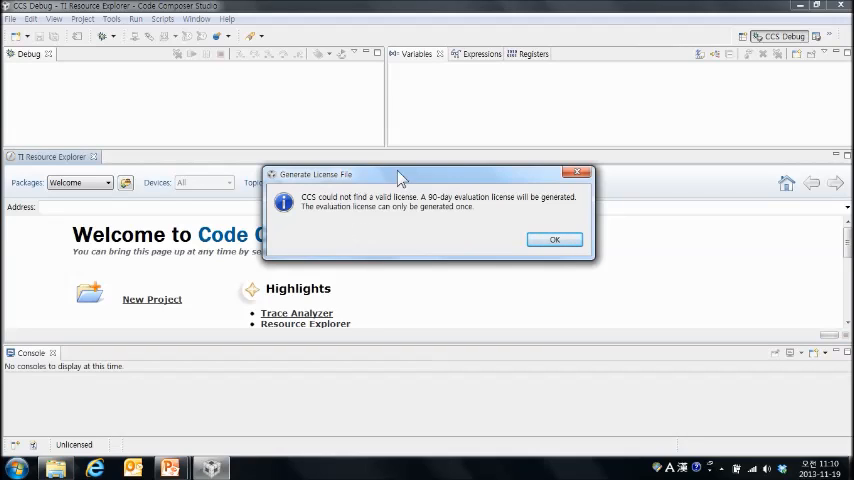
pyautogui.moveTo(428, 232)
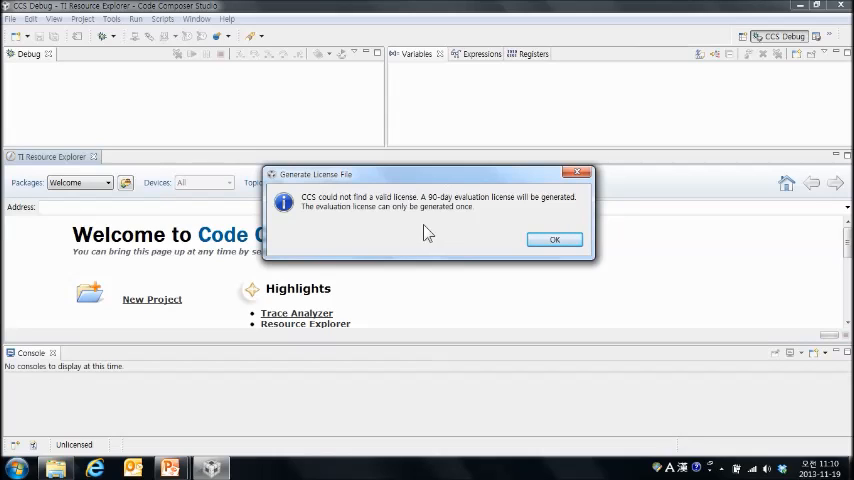
pyautogui.moveTo(380, 207)
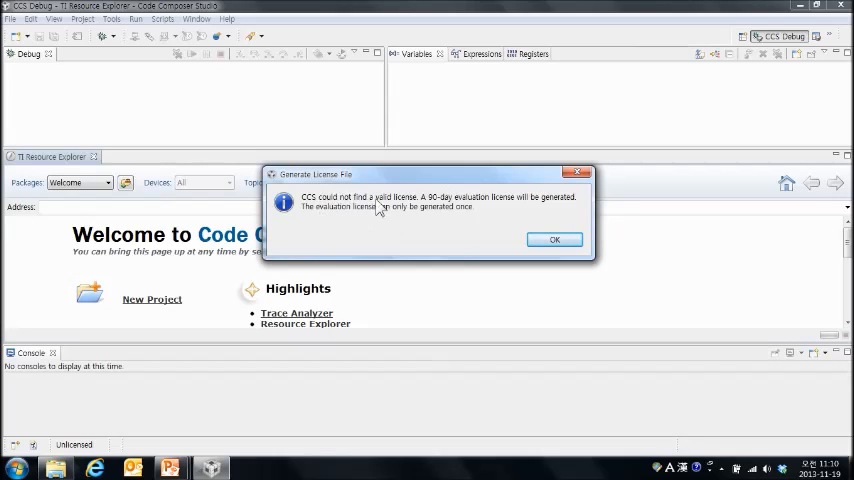
pyautogui.moveTo(518, 207)
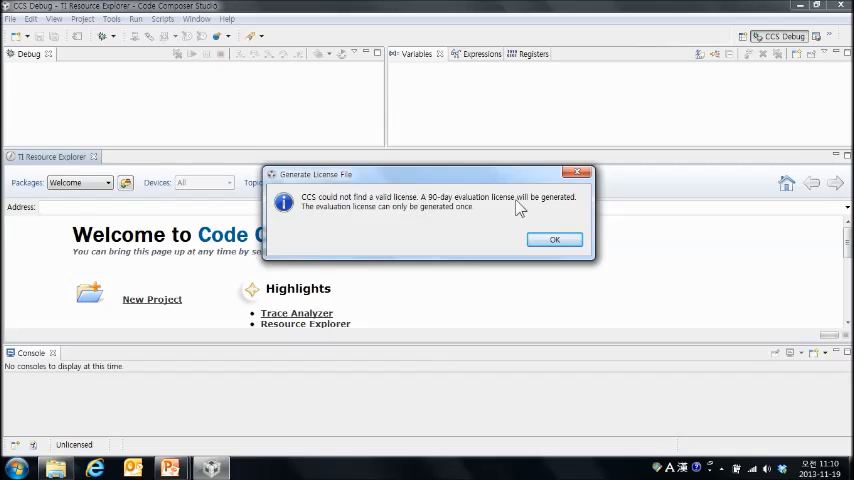
pyautogui.moveTo(545, 208)
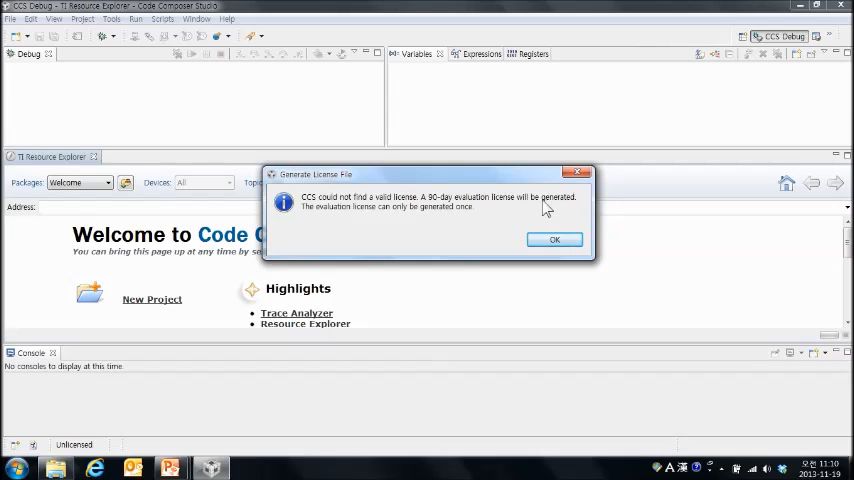
pyautogui.moveTo(467, 221)
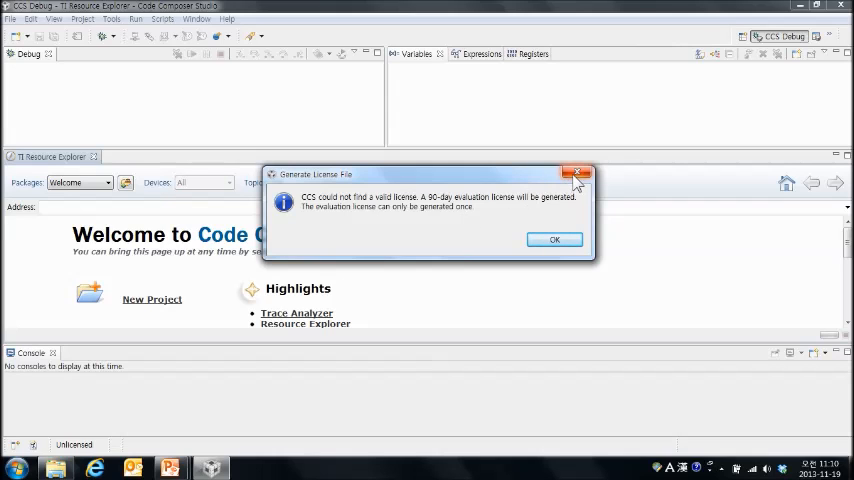
# Step: Dismiss the 90-day evaluation license notice and the browser redirect notice
pyautogui.click(554, 239)
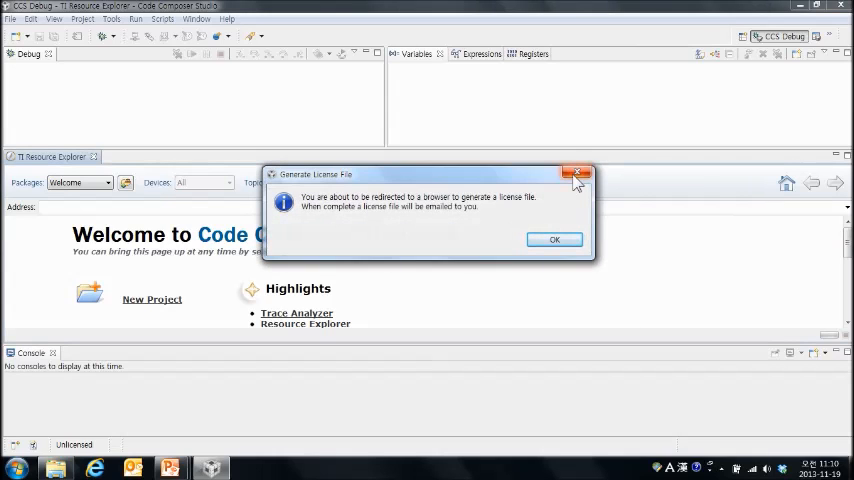
pyautogui.click(577, 174)
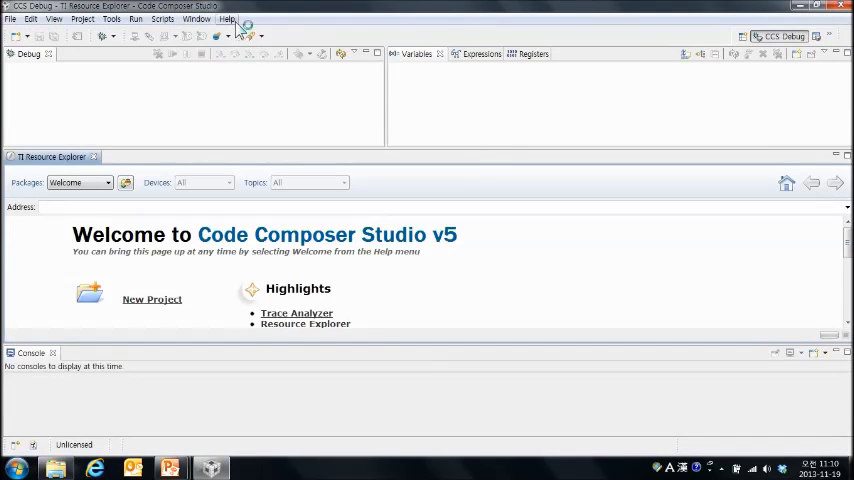
# Step: View Code Composer Studio Licensing Information from Help, on the Upgrade page
pyautogui.click(228, 19)
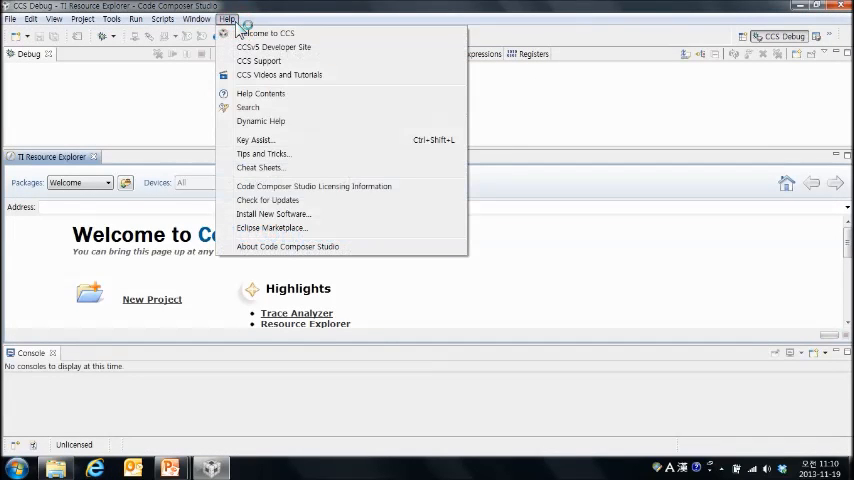
pyautogui.moveTo(349, 190)
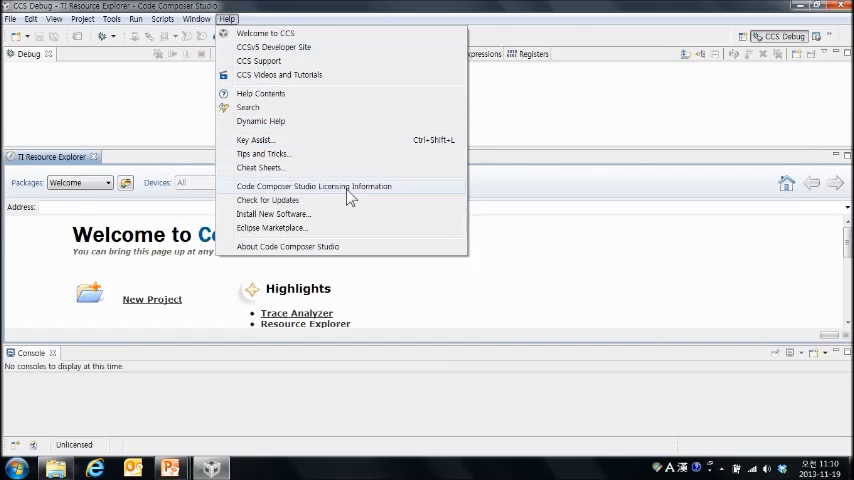
pyautogui.click(314, 186)
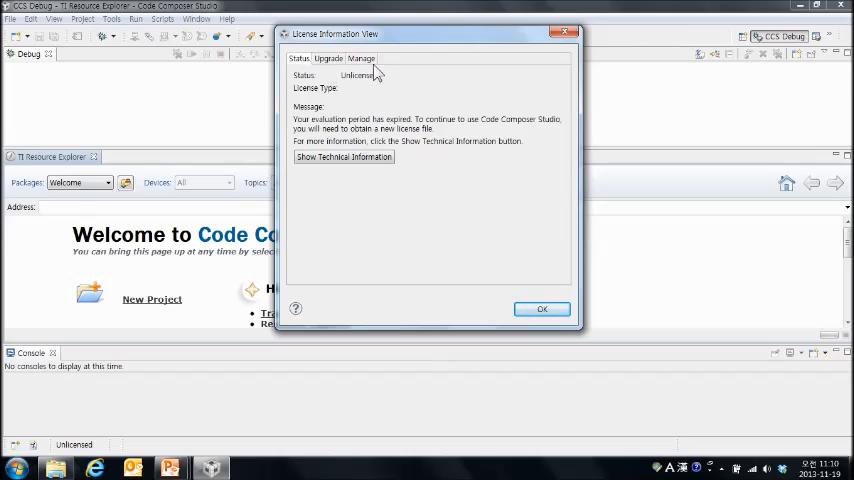
pyautogui.moveTo(333, 90)
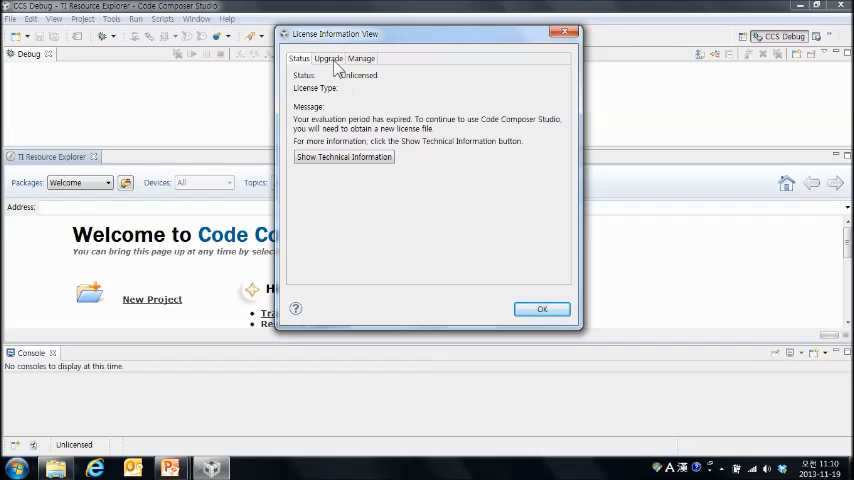
pyautogui.click(328, 58)
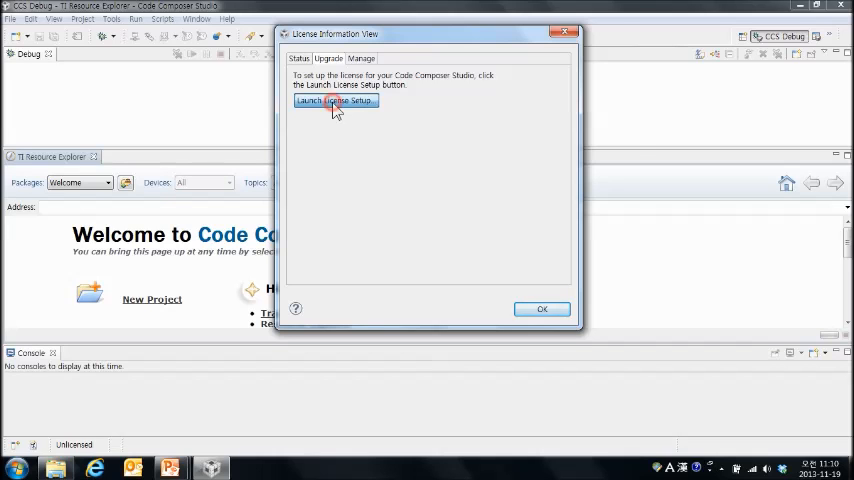
# Step: Complete the License Setup Wizard with the free CODE SIZE LIMITED (MSP430) license
pyautogui.click(334, 101)
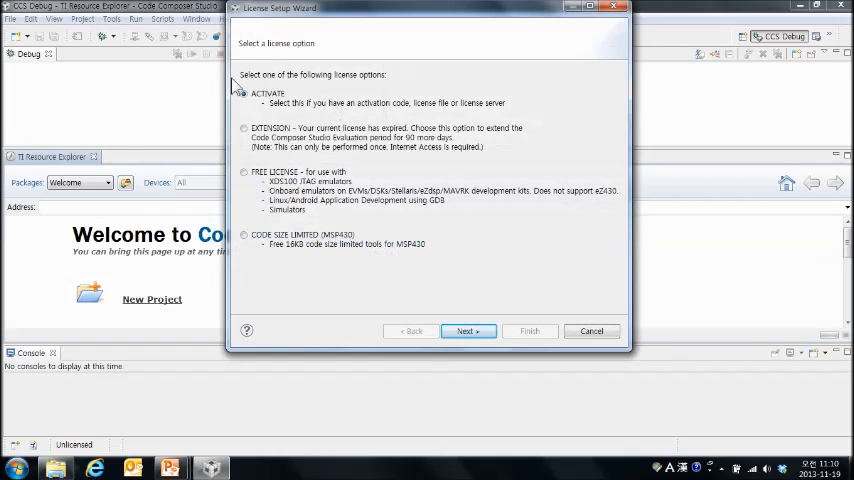
pyautogui.click(244, 93)
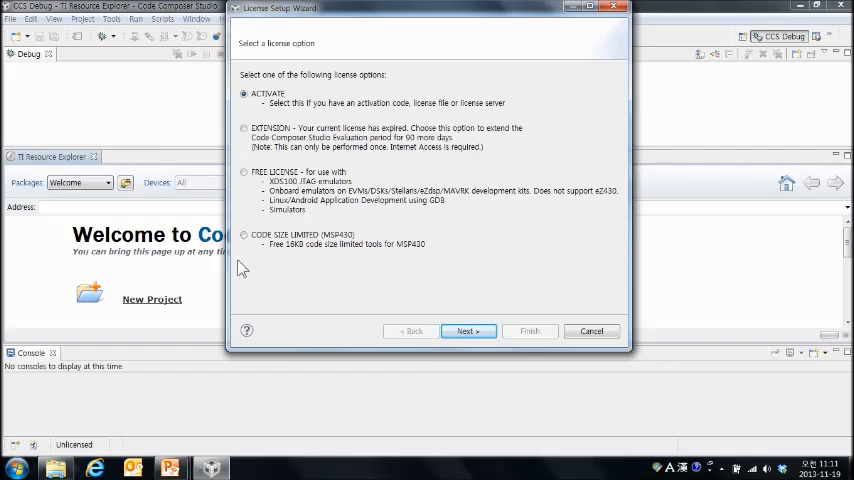
pyautogui.moveTo(256, 296)
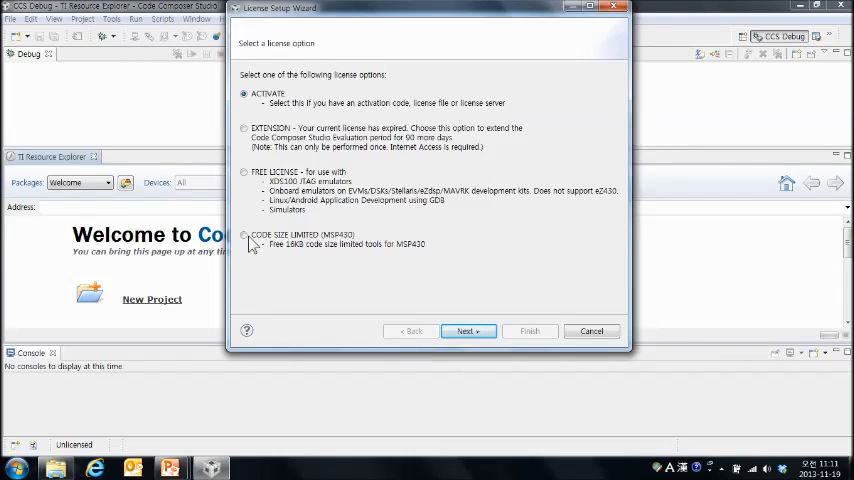
pyautogui.click(244, 235)
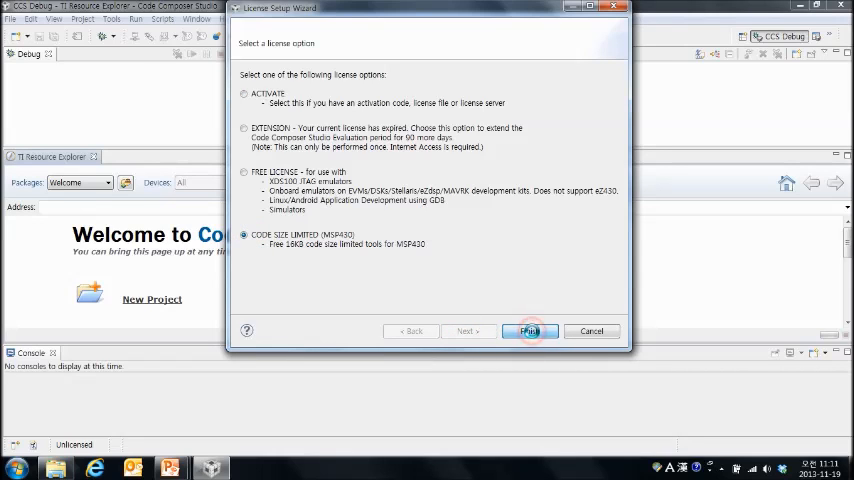
pyautogui.click(529, 331)
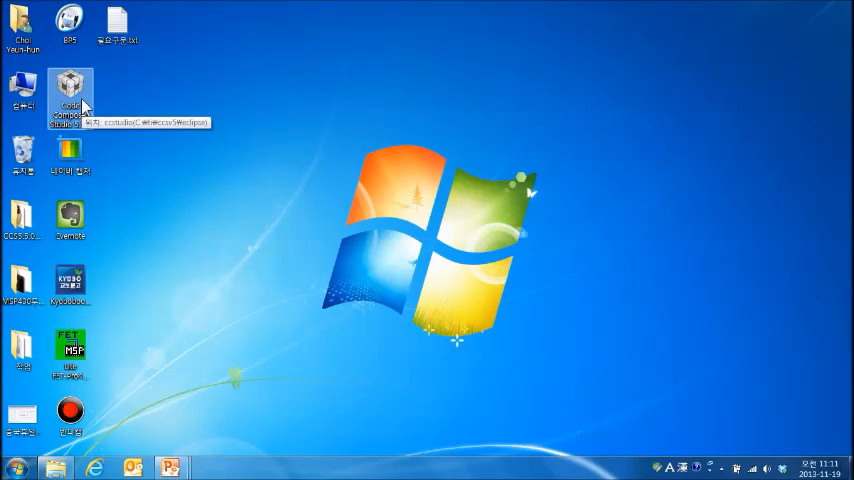
# Step: Relaunch Code Composer Studio from its desktop shortcut with the default workspace
pyautogui.doubleClick(69, 90)
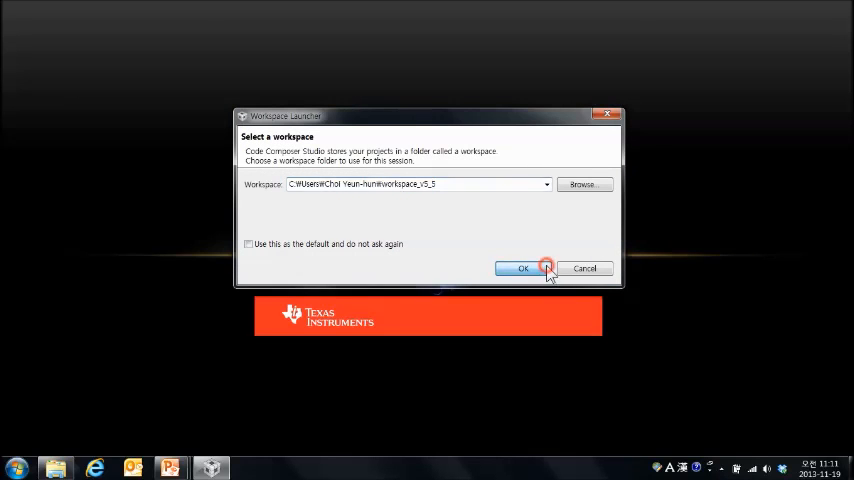
pyautogui.click(522, 268)
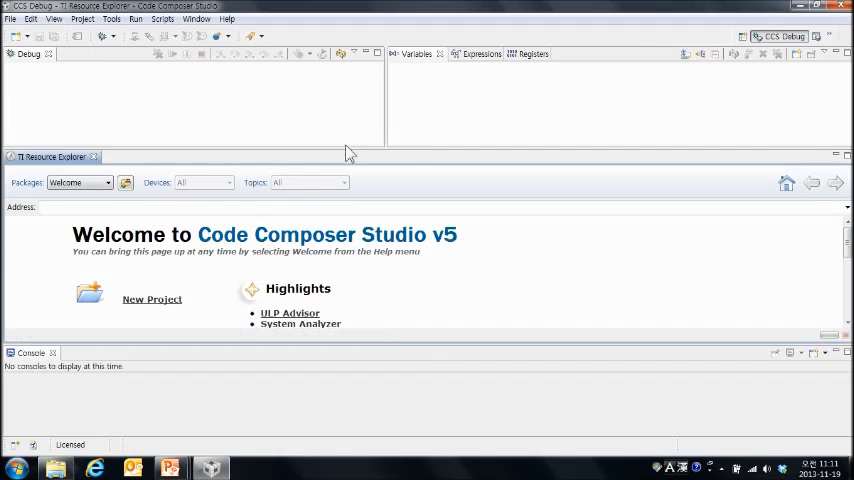
pyautogui.moveTo(397, 290)
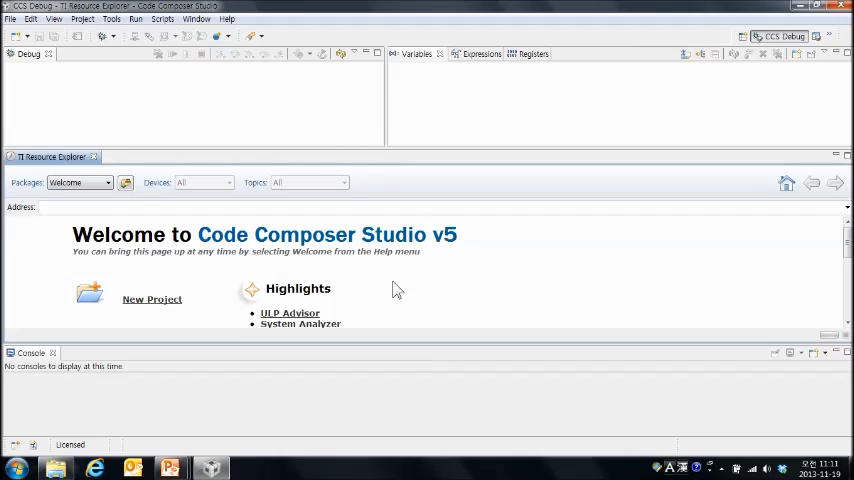
pyautogui.moveTo(350, 318)
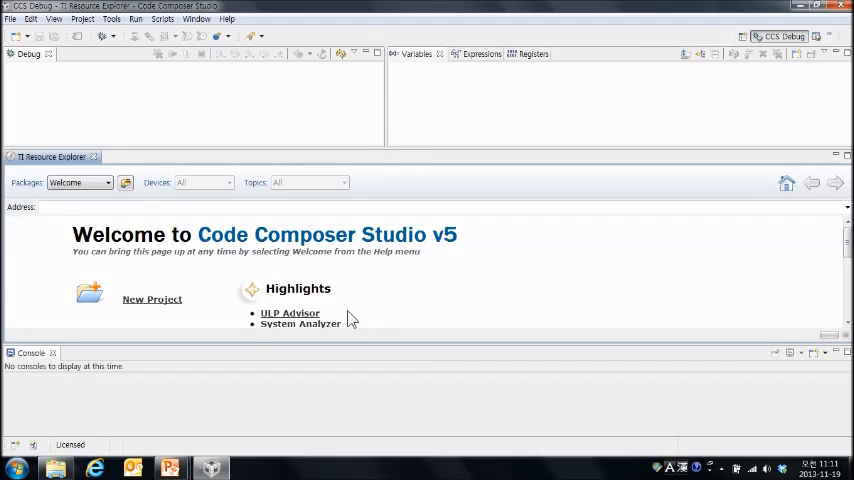
pyautogui.moveTo(88, 455)
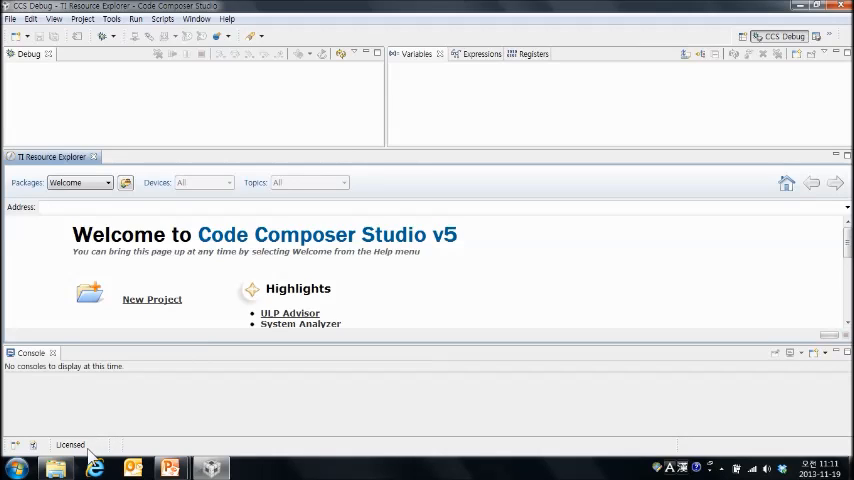
pyautogui.moveTo(248, 33)
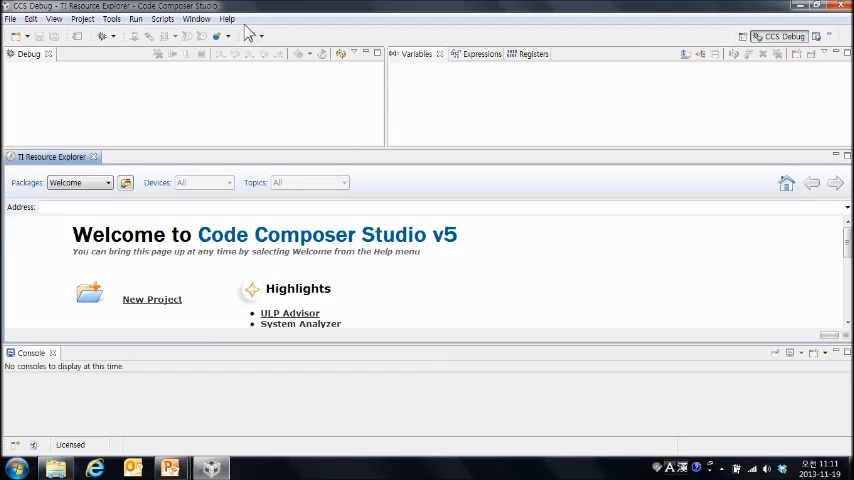
pyautogui.click(227, 18)
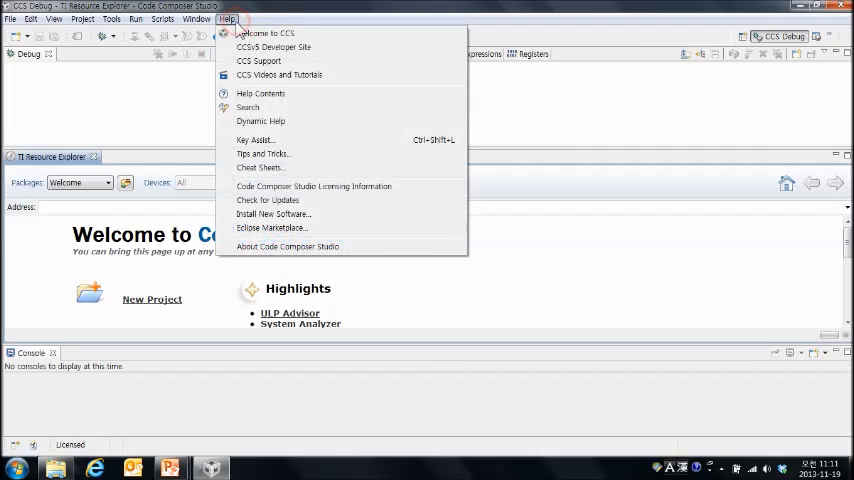
pyautogui.moveTo(330, 190)
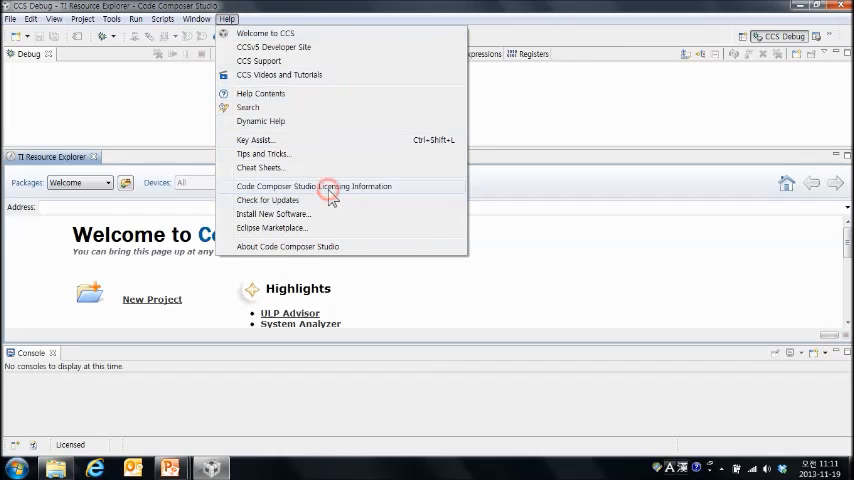
pyautogui.click(314, 186)
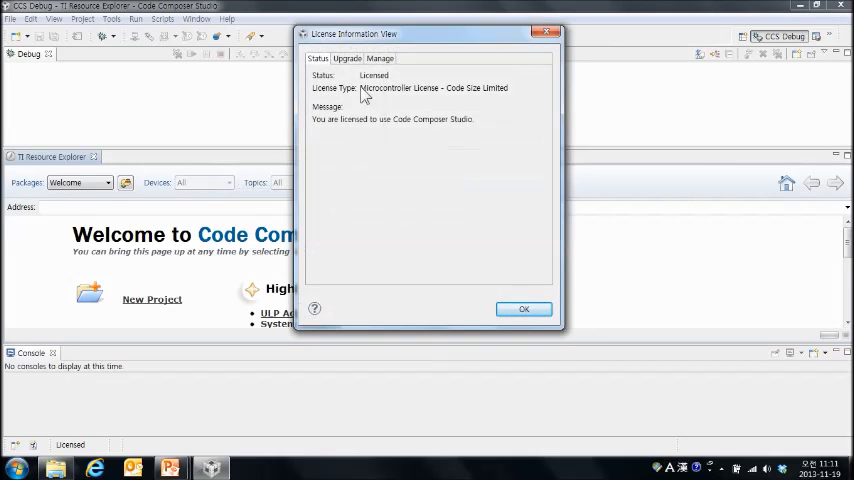
pyautogui.moveTo(398, 86)
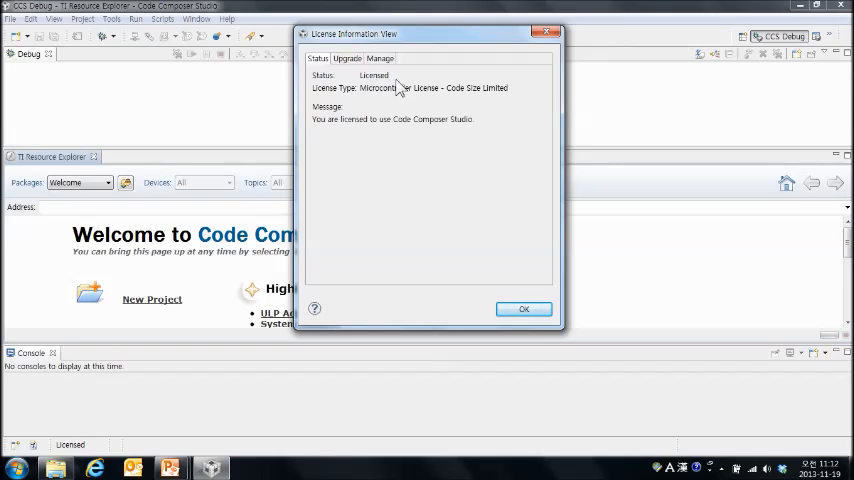
pyautogui.click(524, 308)
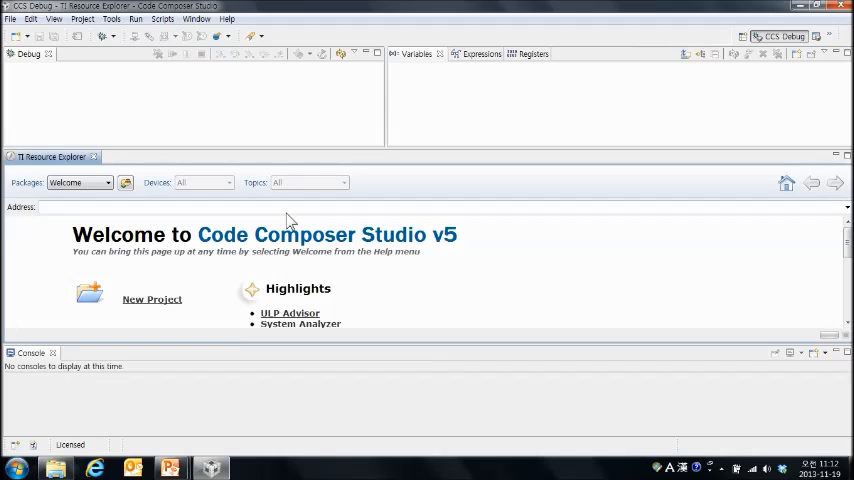
# Step: Remove the AppData license file from the license locations, then close the license window
pyautogui.click(226, 19)
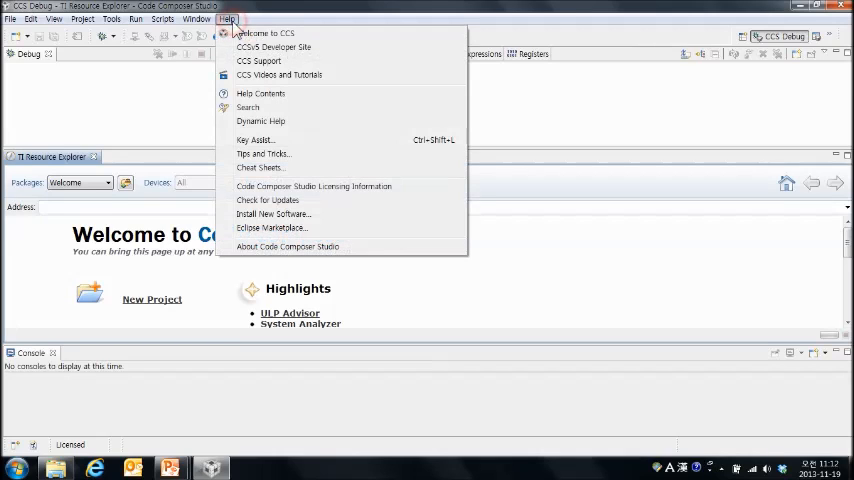
pyautogui.moveTo(370, 189)
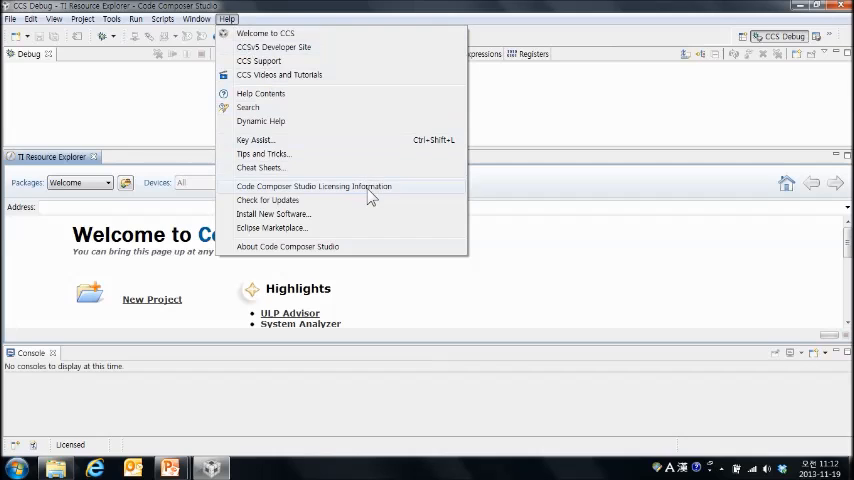
pyautogui.click(313, 186)
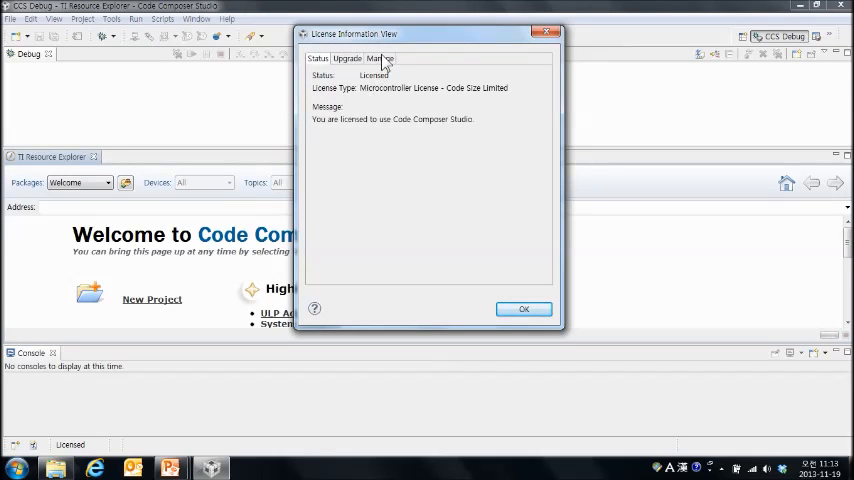
pyautogui.click(380, 58)
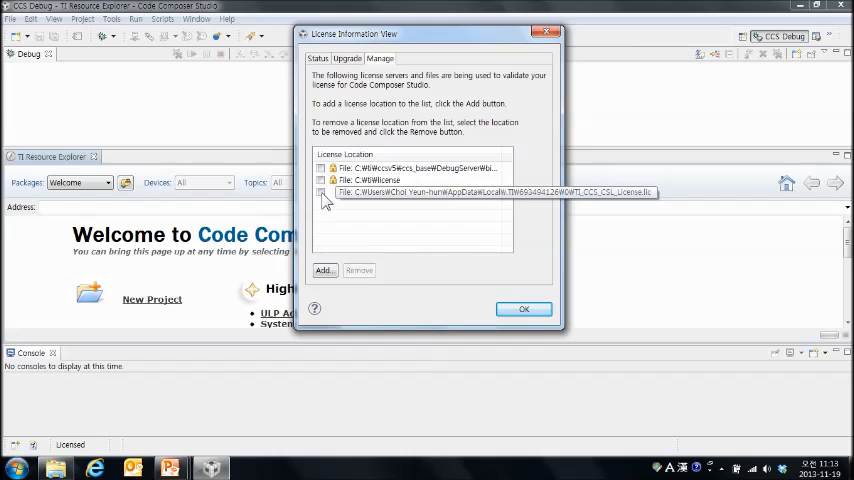
pyautogui.click(400, 191)
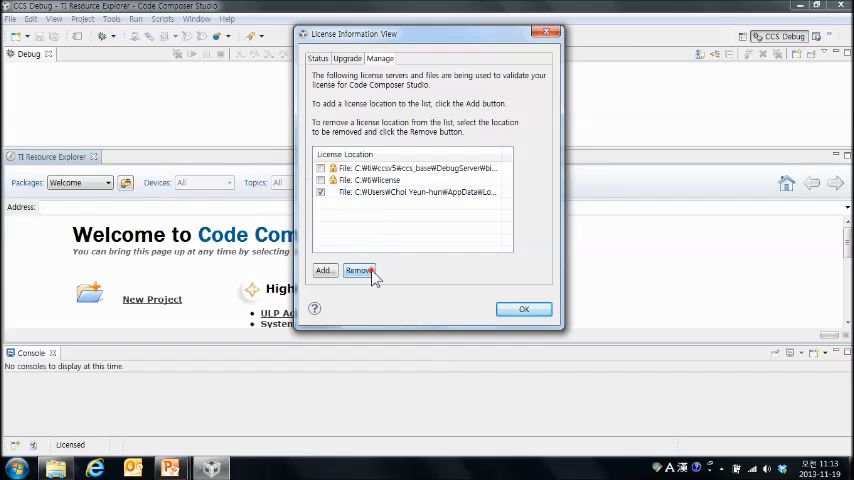
pyautogui.click(359, 270)
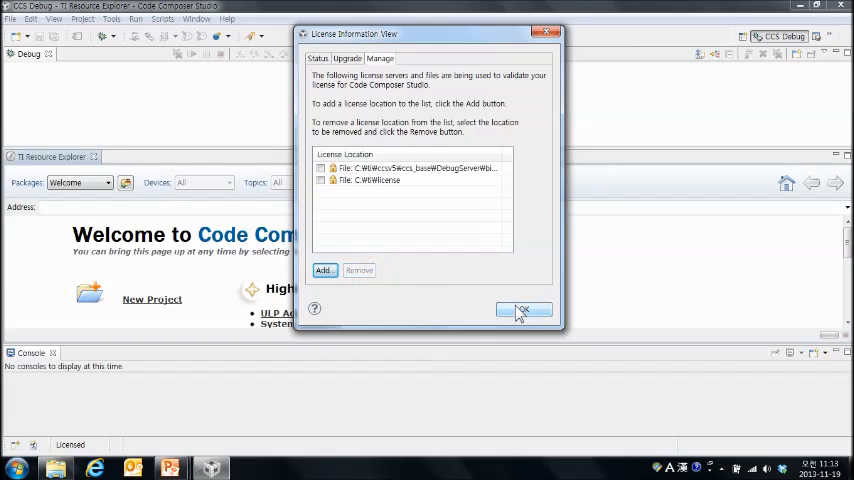
pyautogui.click(524, 309)
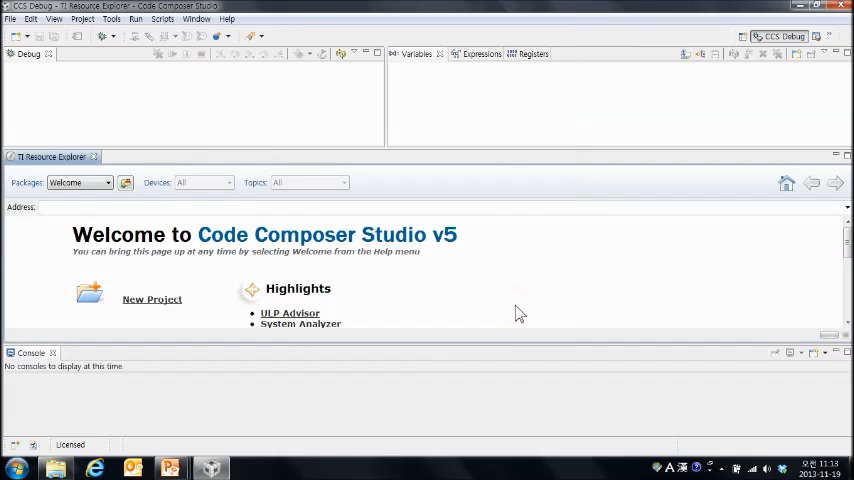
pyautogui.moveTo(422, 292)
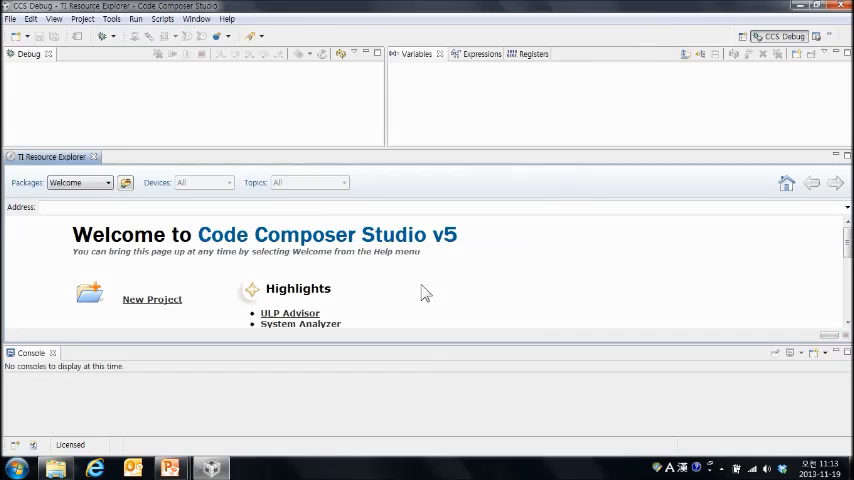
pyautogui.moveTo(551, 251)
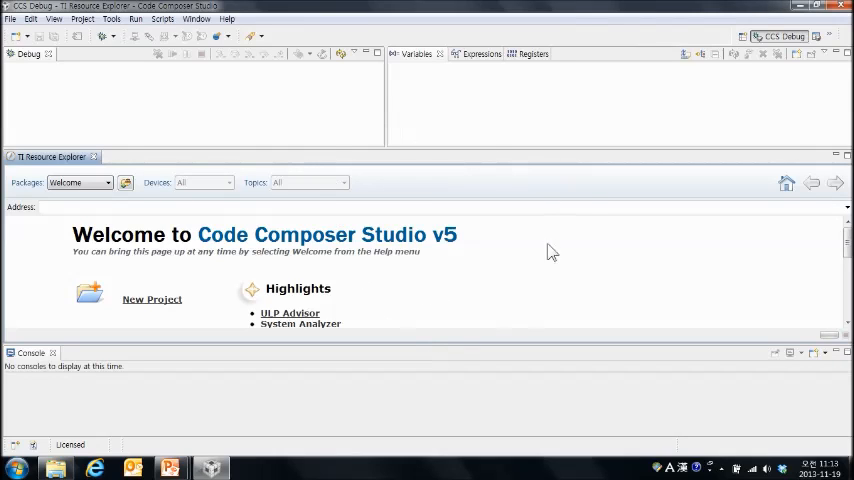
pyautogui.moveTo(595, 223)
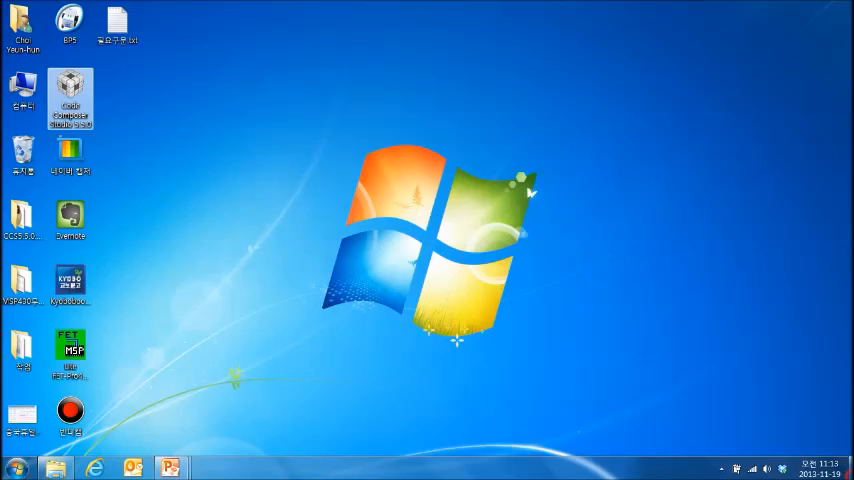
pyautogui.moveTo(69, 95)
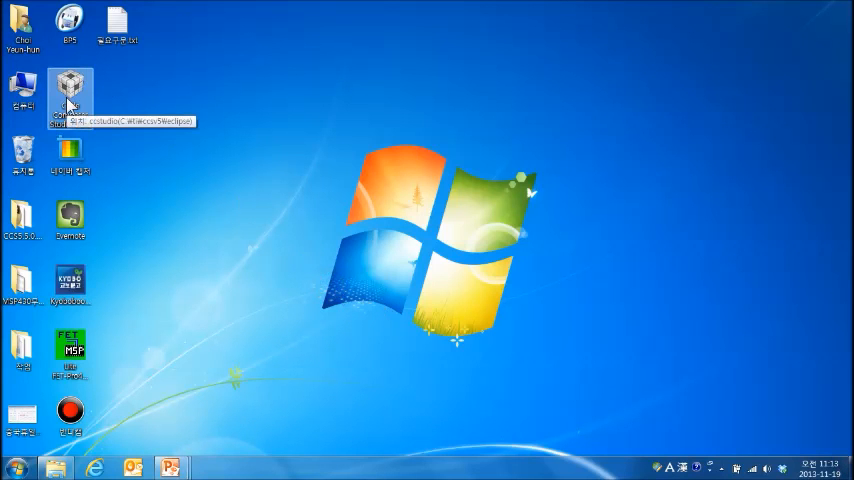
# Step: Restart Code Composer Studio from the desktop shortcut, accepting the proposed workspace
pyautogui.doubleClick(69, 85)
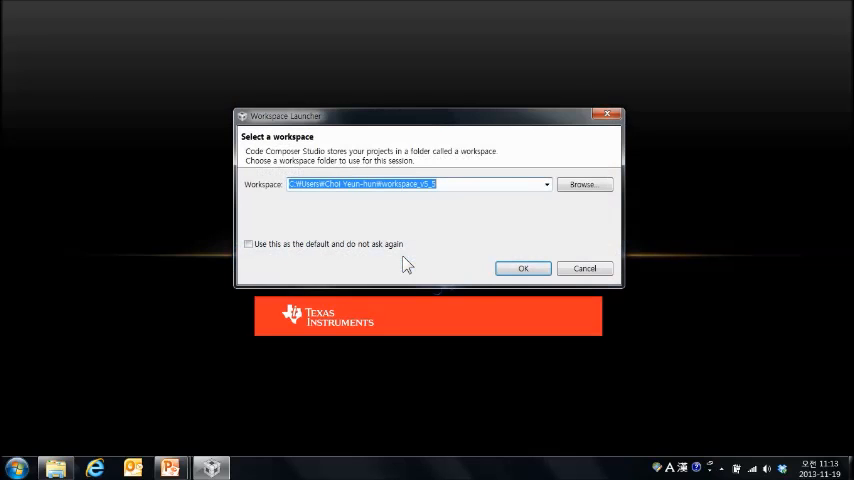
pyautogui.click(522, 268)
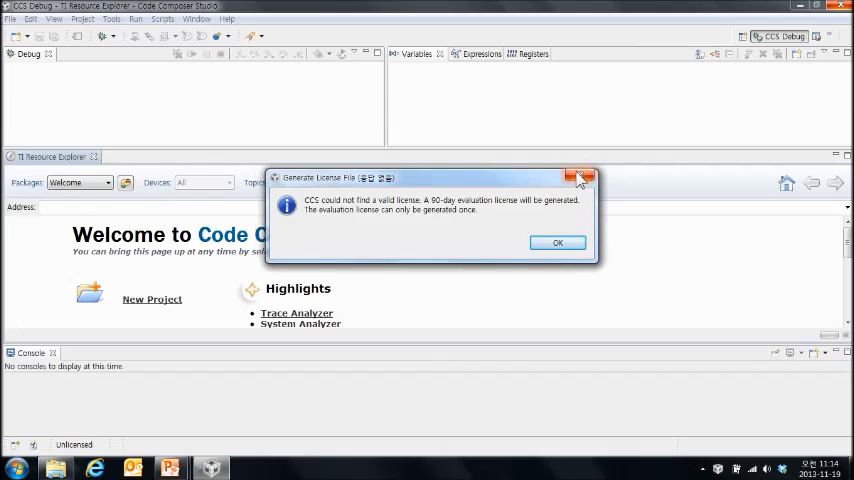
# Step: Close the evaluation license notice and the browser redirect notice
pyautogui.click(557, 242)
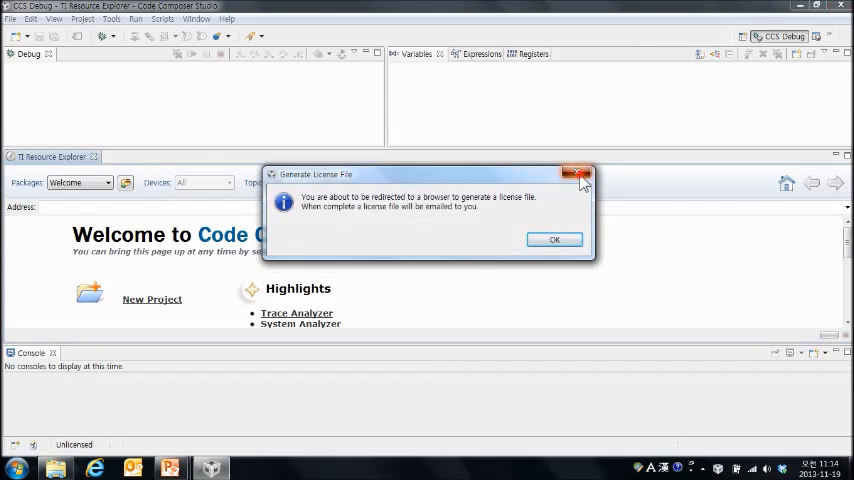
pyautogui.click(578, 173)
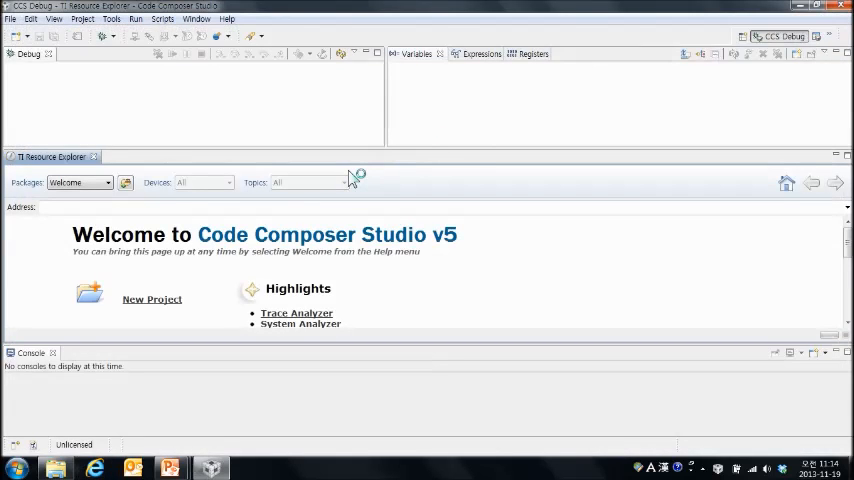
pyautogui.moveTo(230, 112)
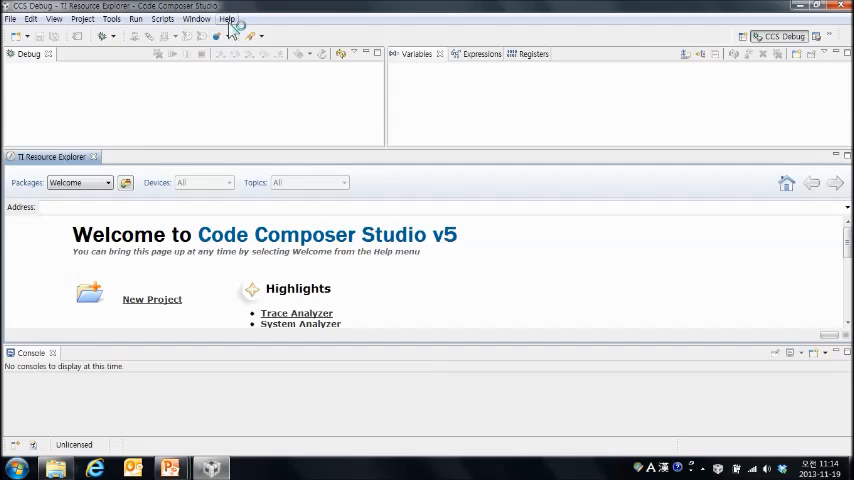
# Step: Reopen Licensing Information from Help and show its Upgrade page
pyautogui.click(227, 18)
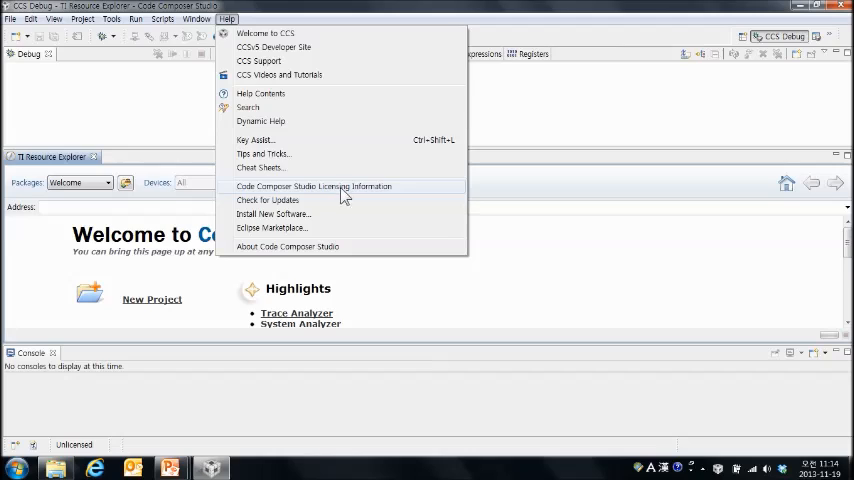
pyautogui.moveTo(335, 195)
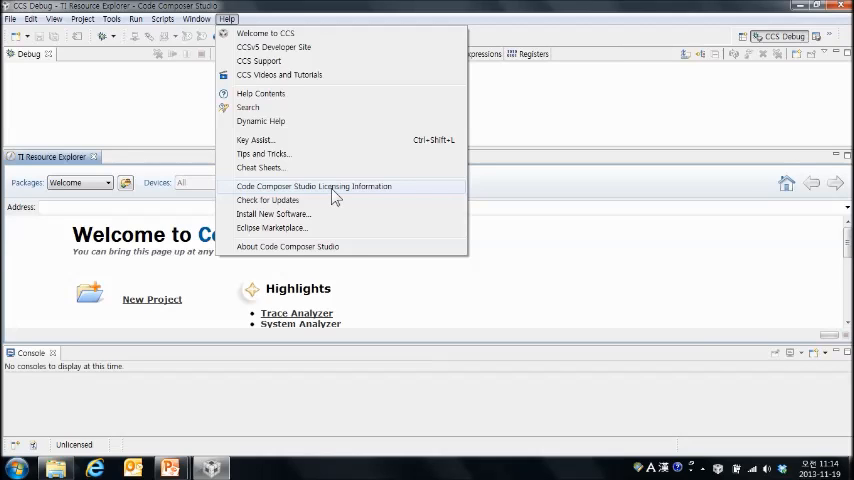
pyautogui.moveTo(352, 200)
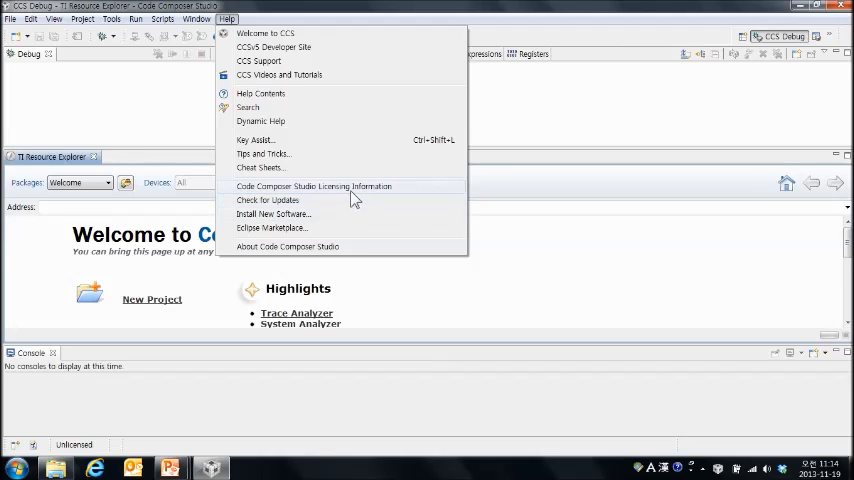
pyautogui.click(314, 186)
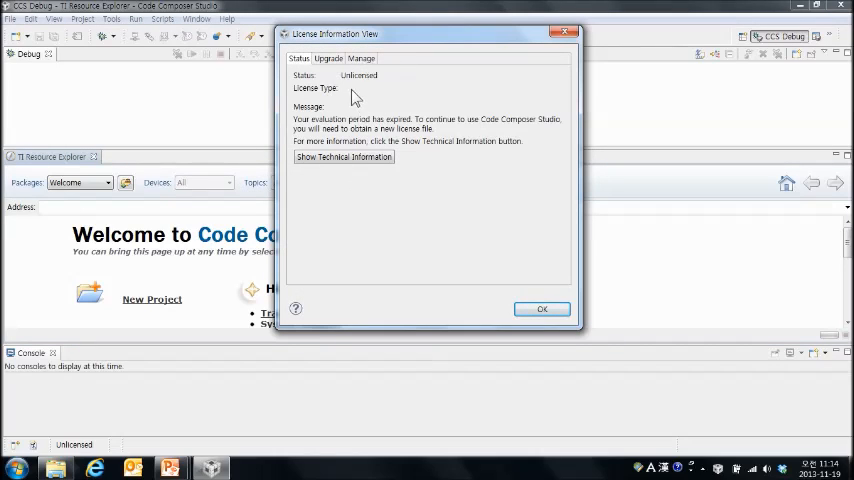
pyautogui.moveTo(345, 78)
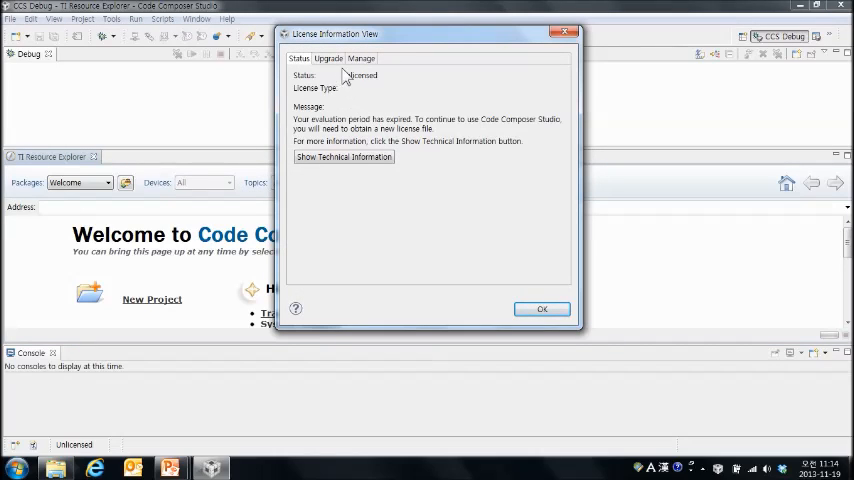
pyautogui.click(328, 58)
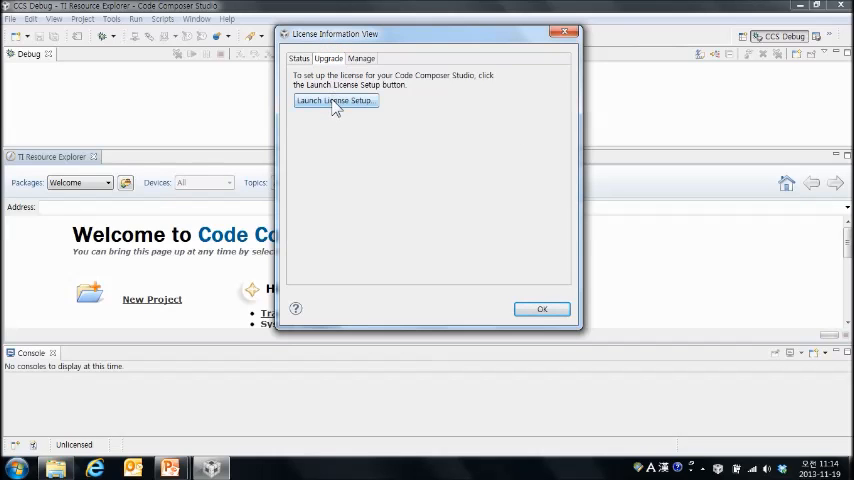
# Step: Start the License Setup Wizard and cancel it without choosing a license
pyautogui.click(333, 100)
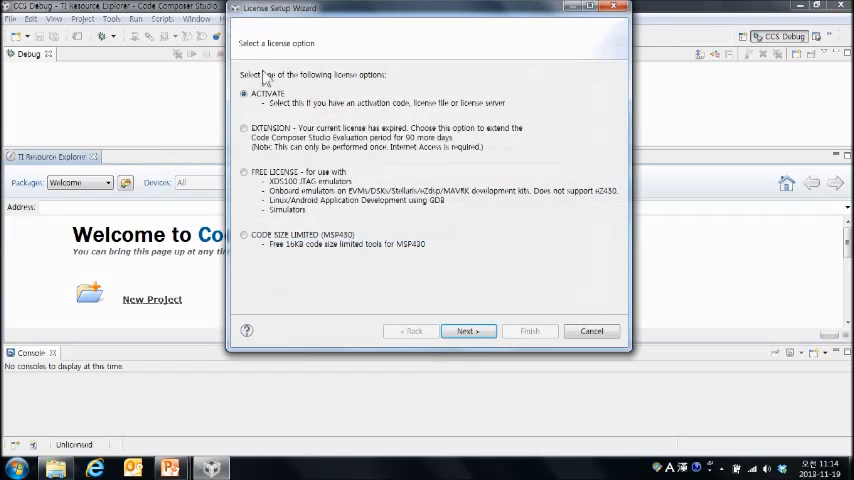
pyautogui.click(244, 93)
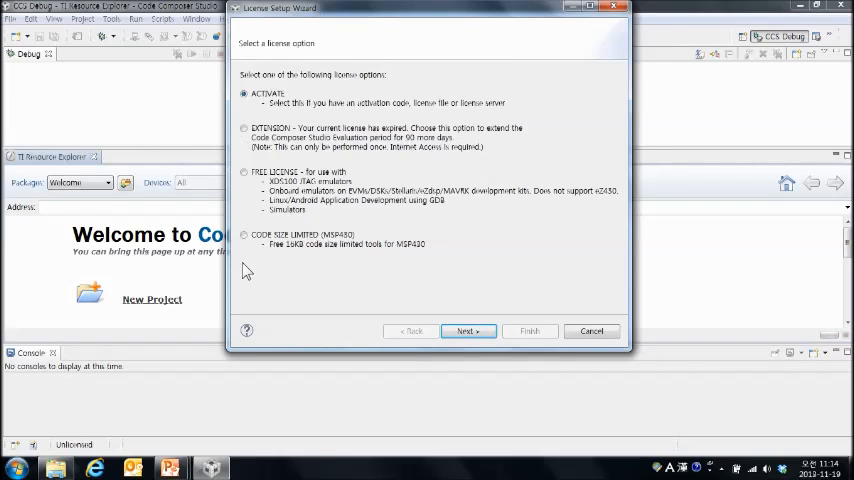
pyautogui.moveTo(310, 205)
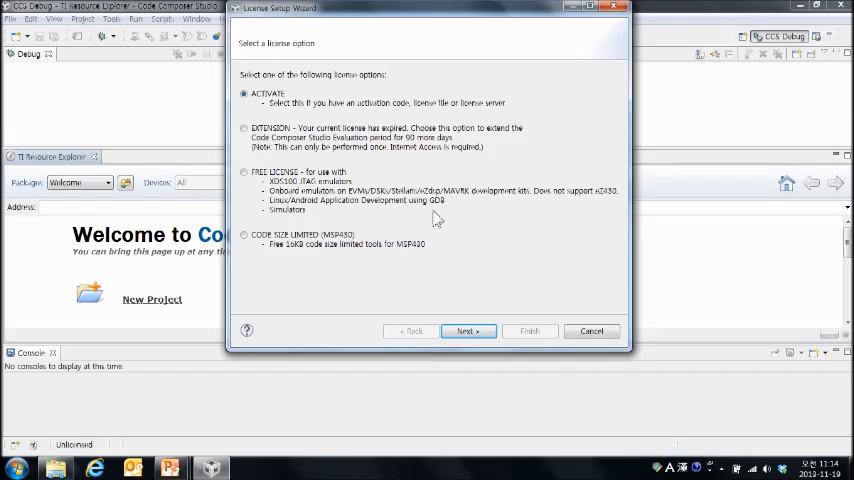
pyautogui.moveTo(474, 295)
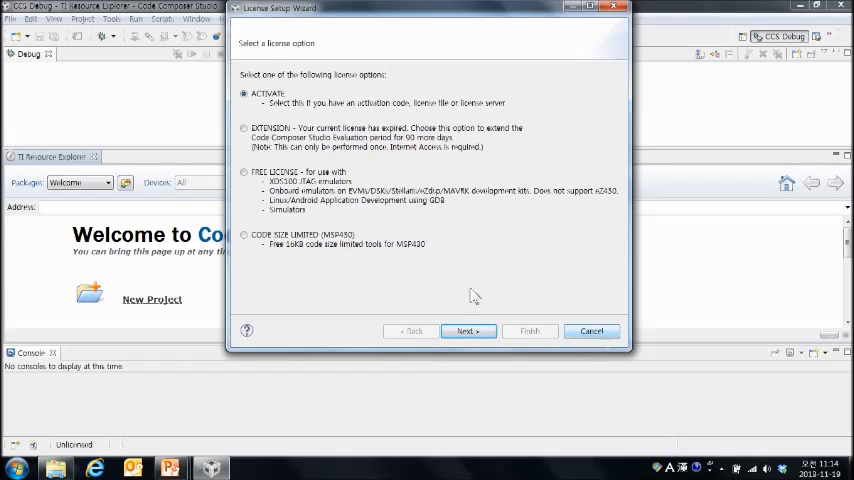
pyautogui.click(591, 331)
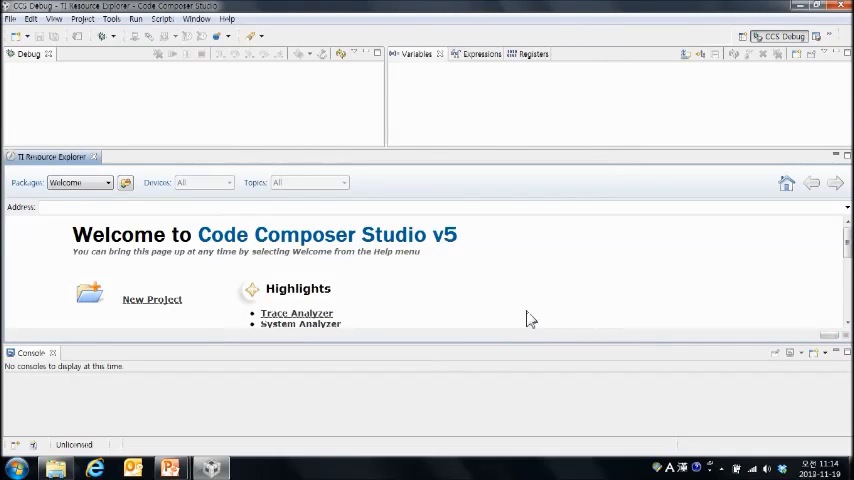
pyautogui.moveTo(515, 288)
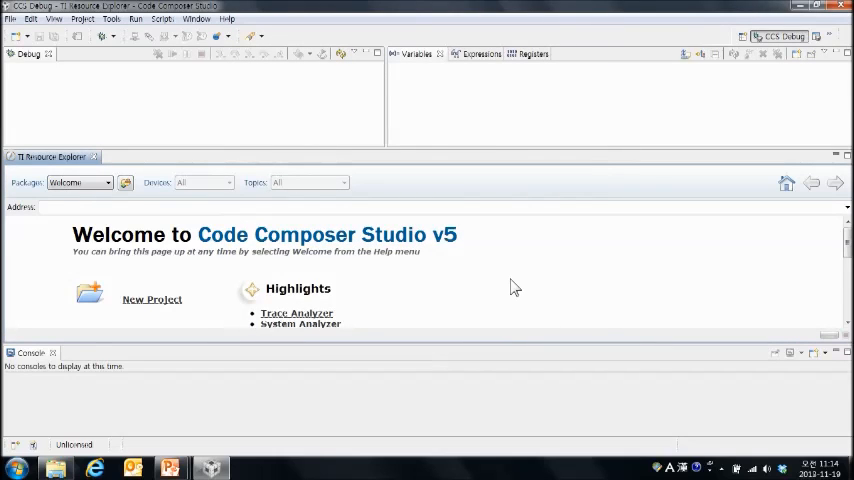